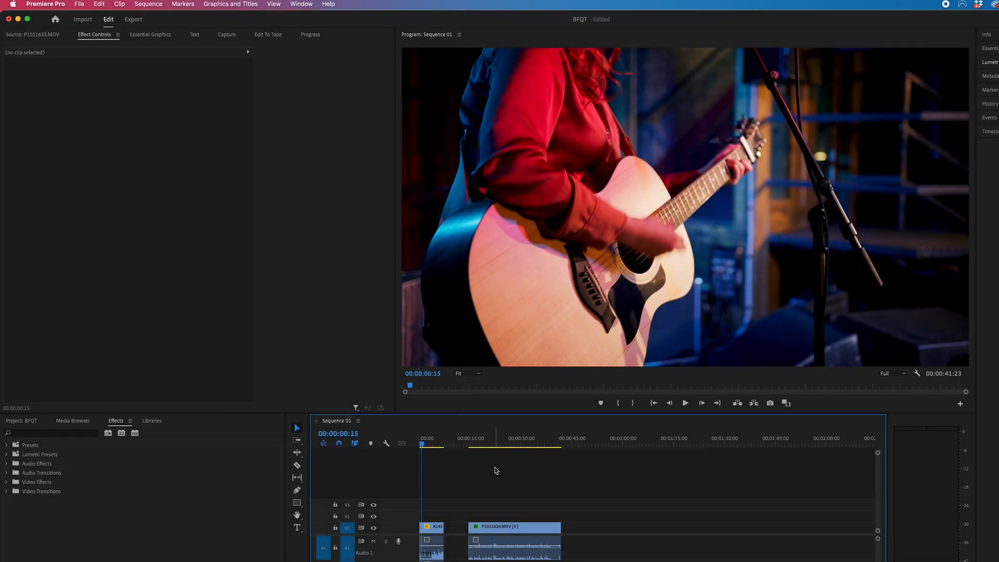
Step: Select the A143 guitar clip on V1 to show its Motion properties in Effect Controls
click(437, 527)
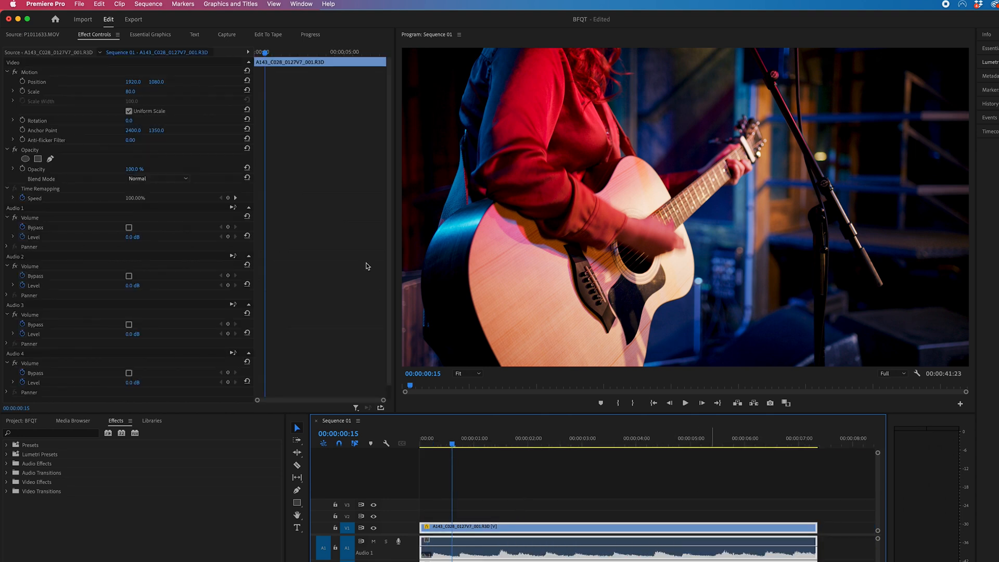
mouse_move(23, 91)
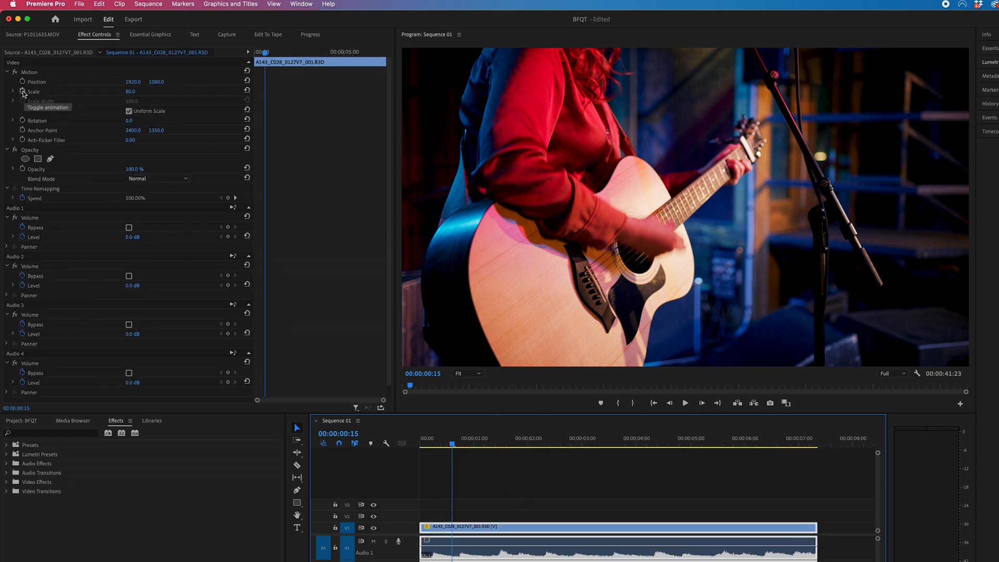